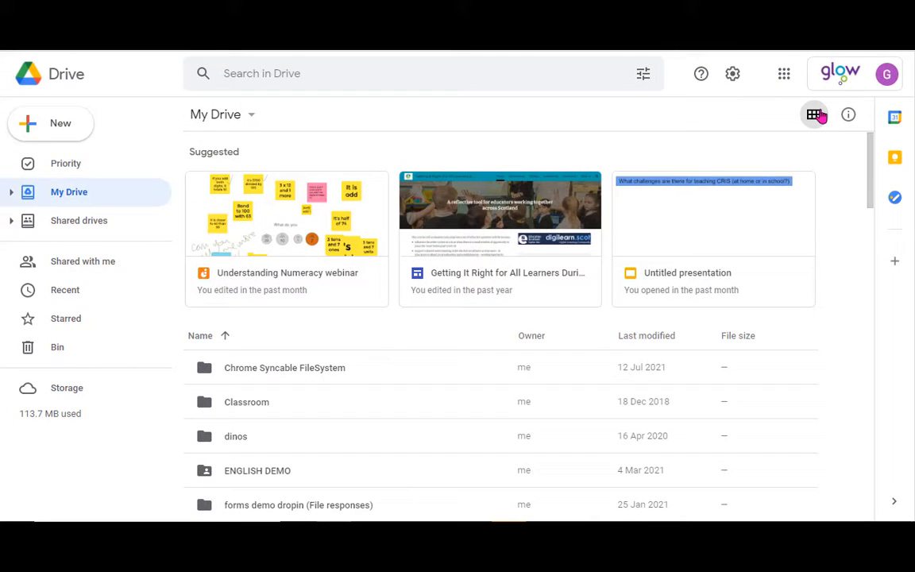
{"action": "mouse_move", "coordinate": [815, 114]}
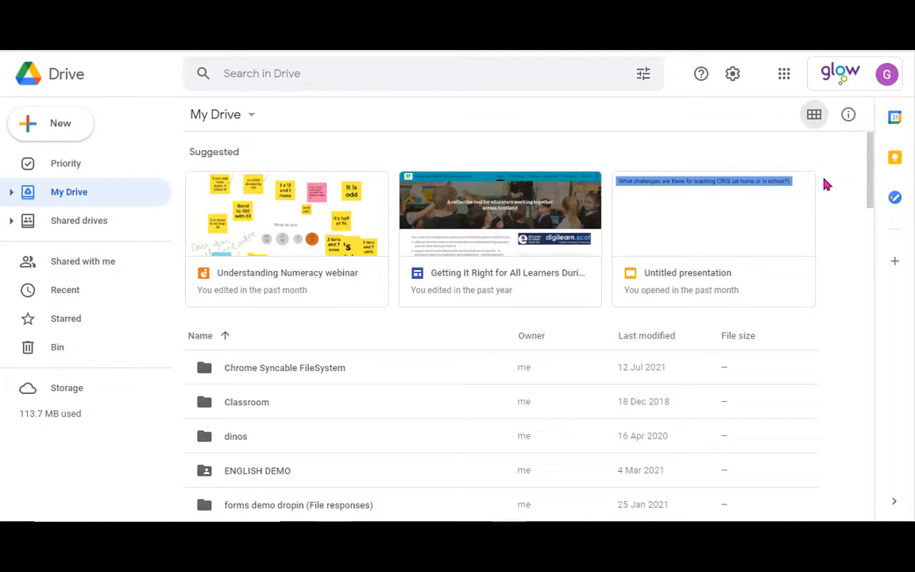
Scroll through My Drive's contents in the current list view
{"action": "scroll", "scroll_direction": "down", "scroll_amount": 3}
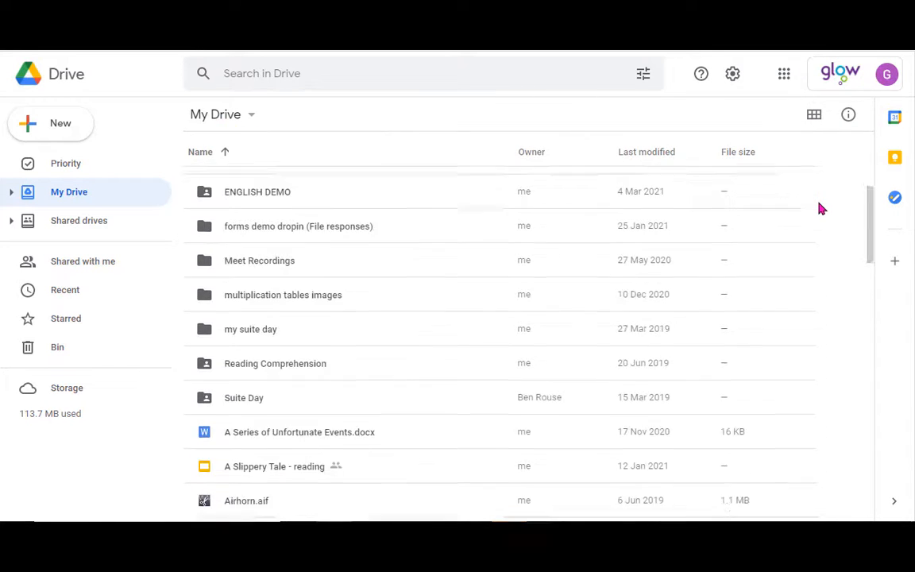
{"action": "scroll", "scroll_direction": "down", "scroll_amount": 3}
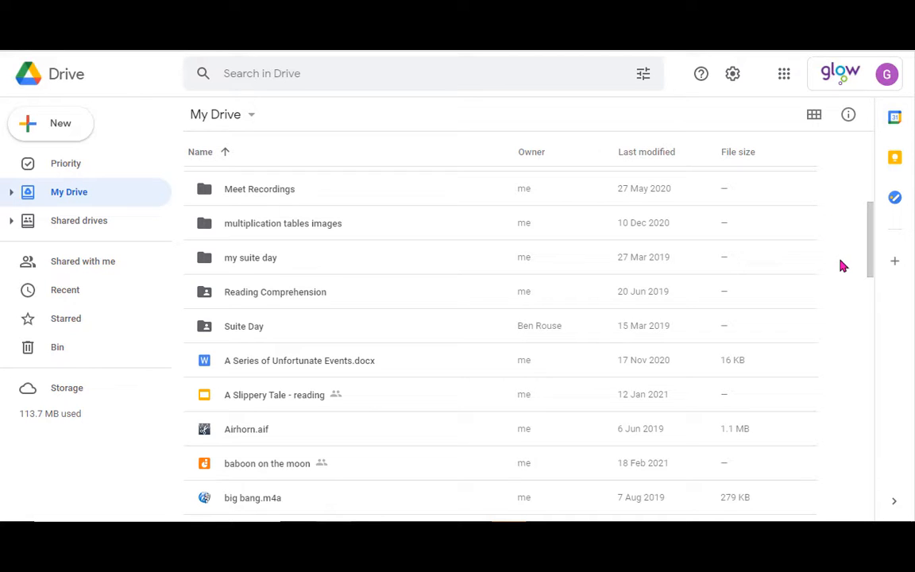
{"action": "mouse_move", "coordinate": [840, 283]}
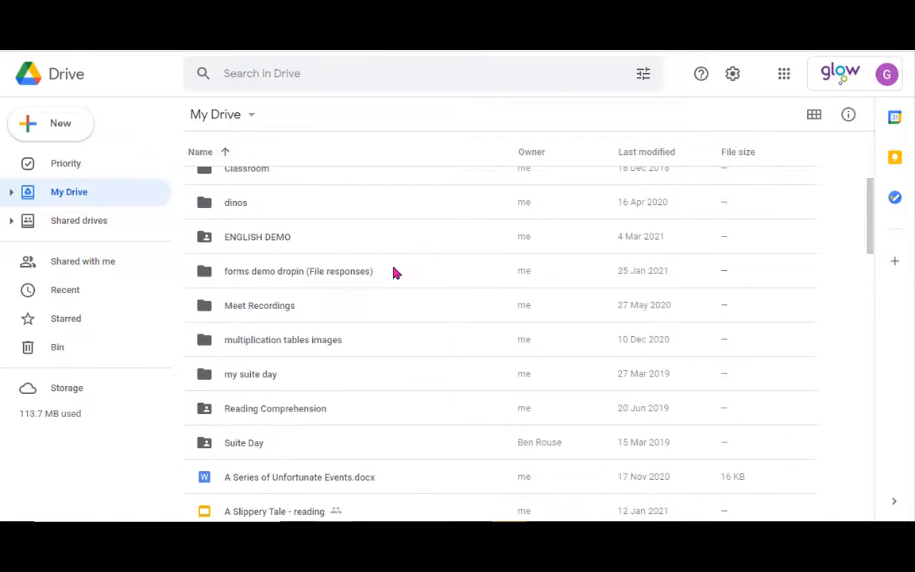
{"action": "scroll", "scroll_direction": "down", "scroll_amount": 3}
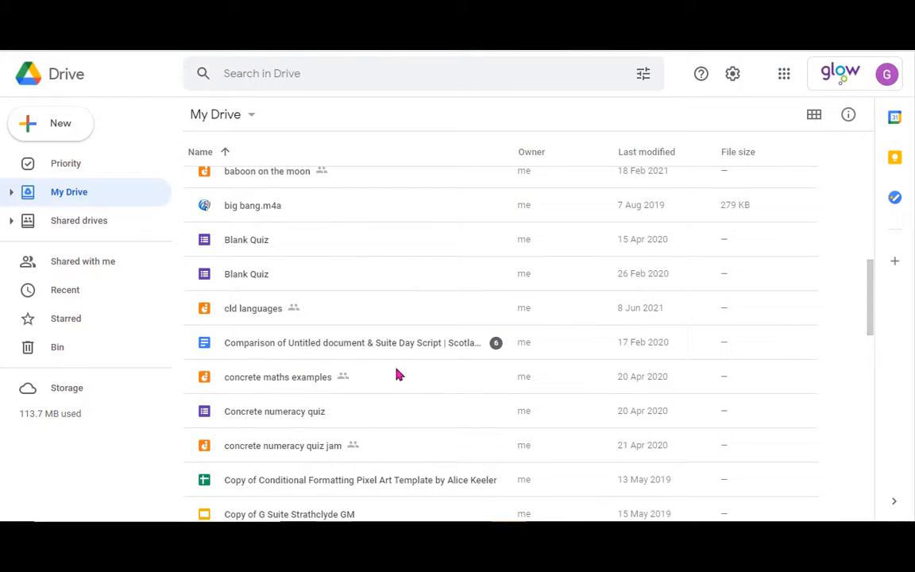
{"action": "mouse_move", "coordinate": [834, 231]}
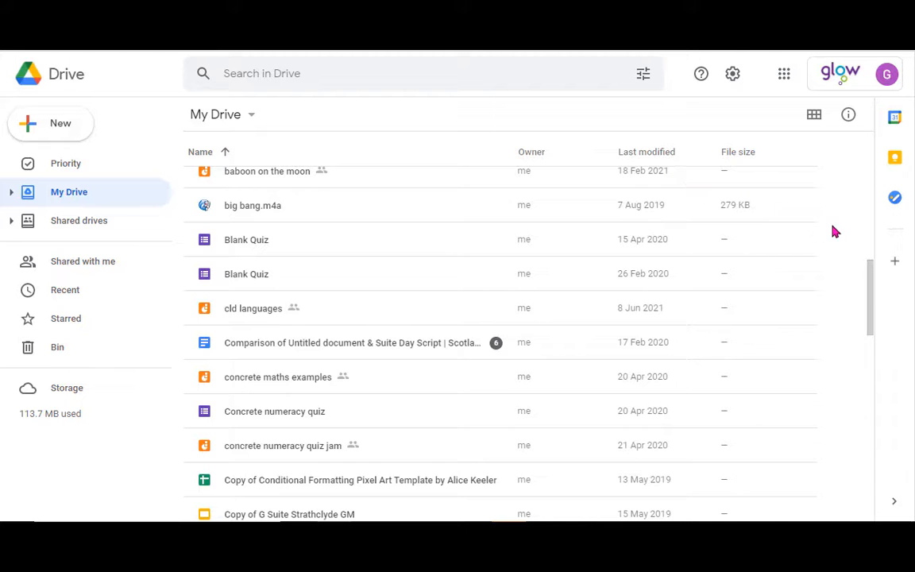
{"action": "scroll", "scroll_direction": "up", "scroll_amount": 3}
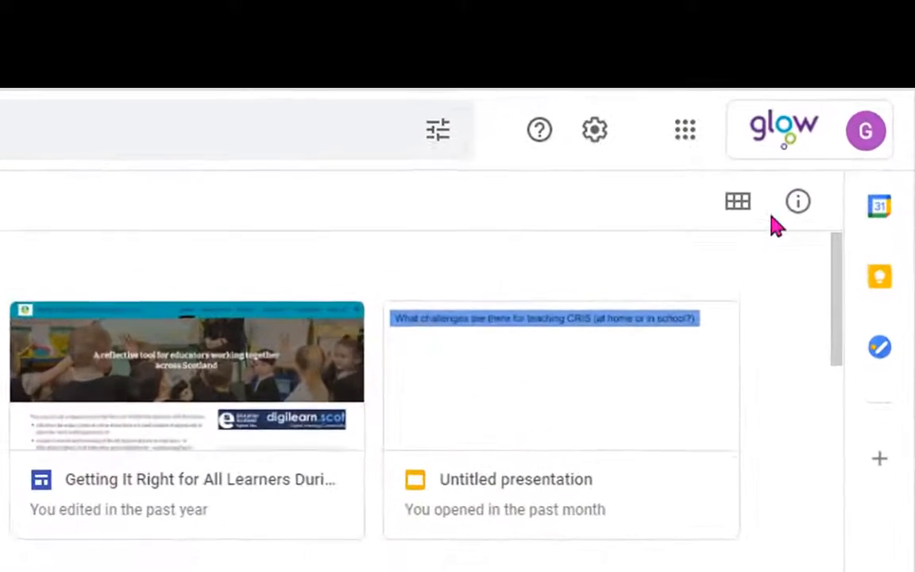
Switch My Drive to grid layout and browse the folder and file thumbnails
{"action": "left_click", "coordinate": [735, 201]}
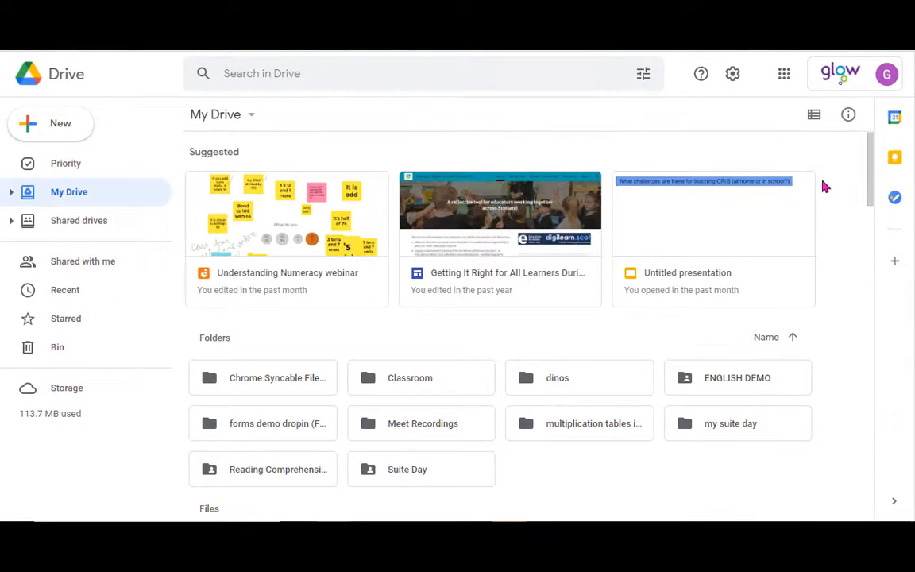
{"action": "mouse_move", "coordinate": [831, 215]}
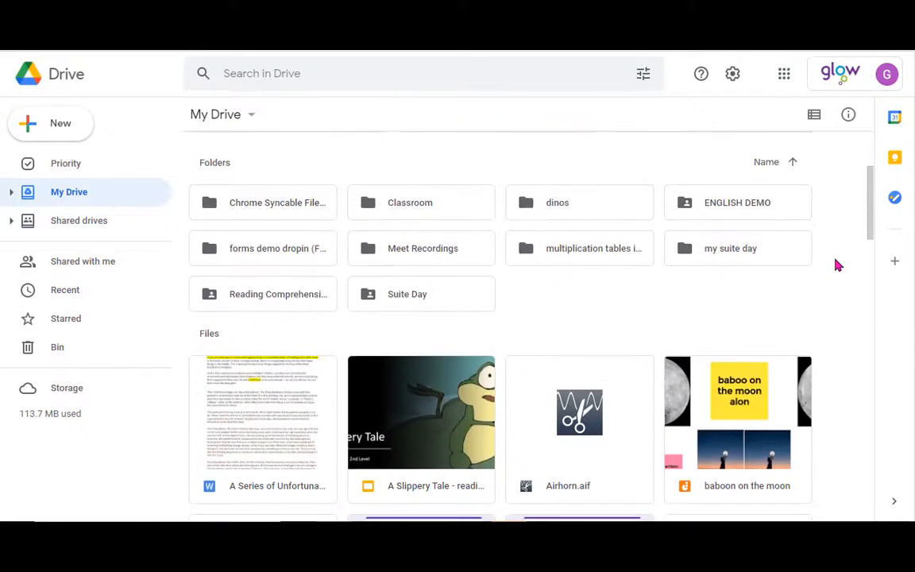
{"action": "scroll", "scroll_direction": "down", "scroll_amount": 3}
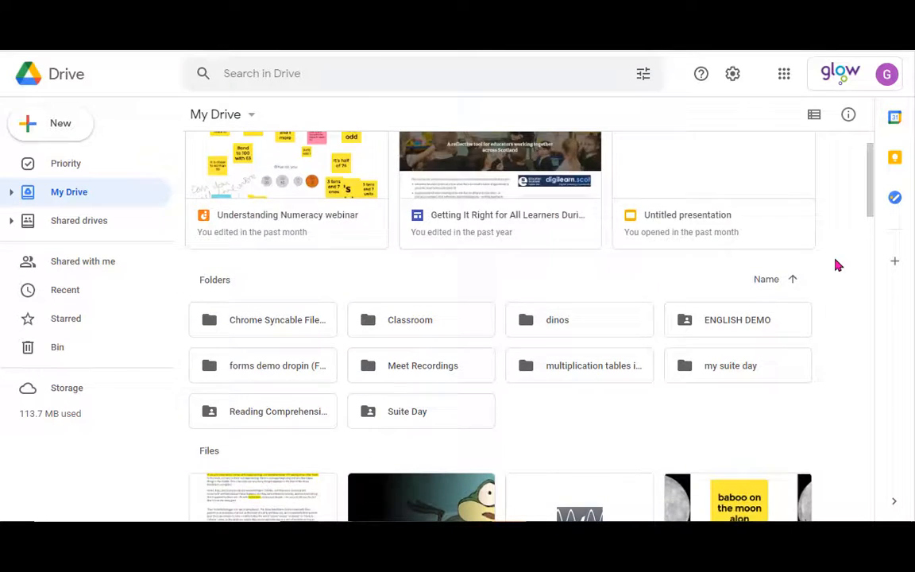
{"action": "scroll", "scroll_direction": "down", "scroll_amount": 3}
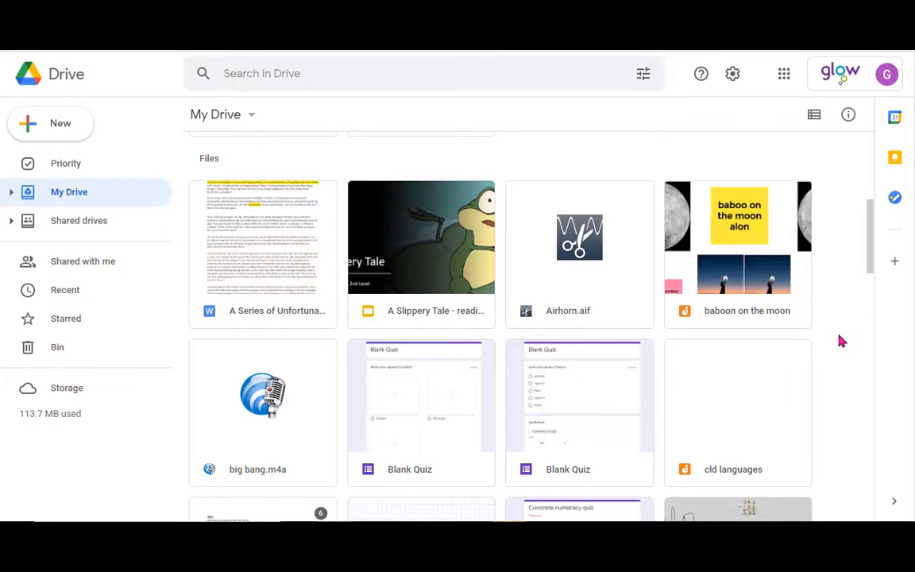
{"action": "scroll", "scroll_direction": "up", "scroll_amount": 3}
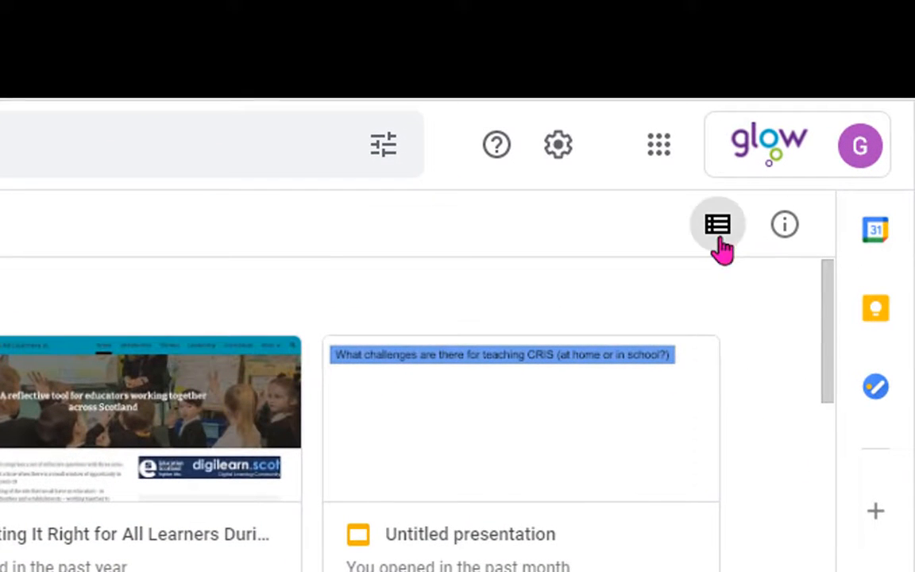
{"action": "left_click", "coordinate": [718, 224]}
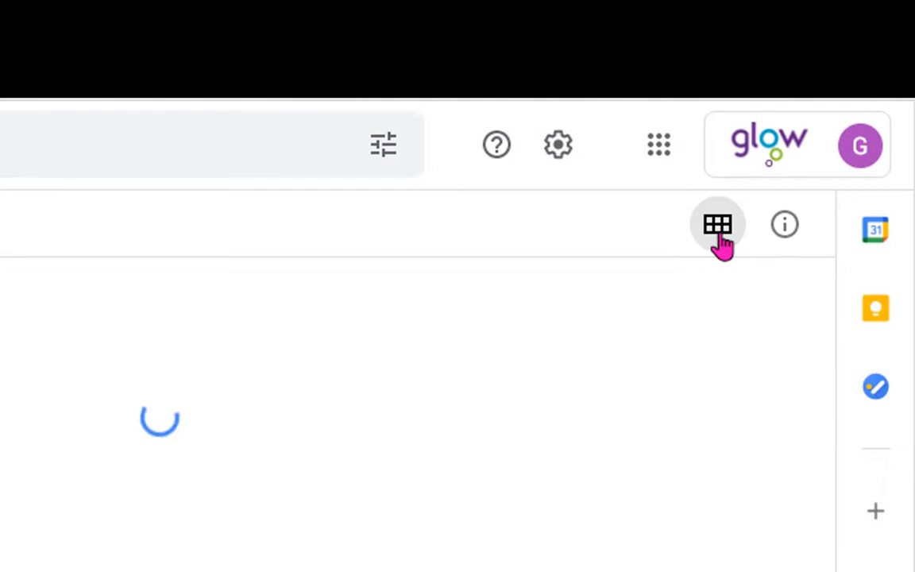
{"action": "left_click", "coordinate": [718, 224]}
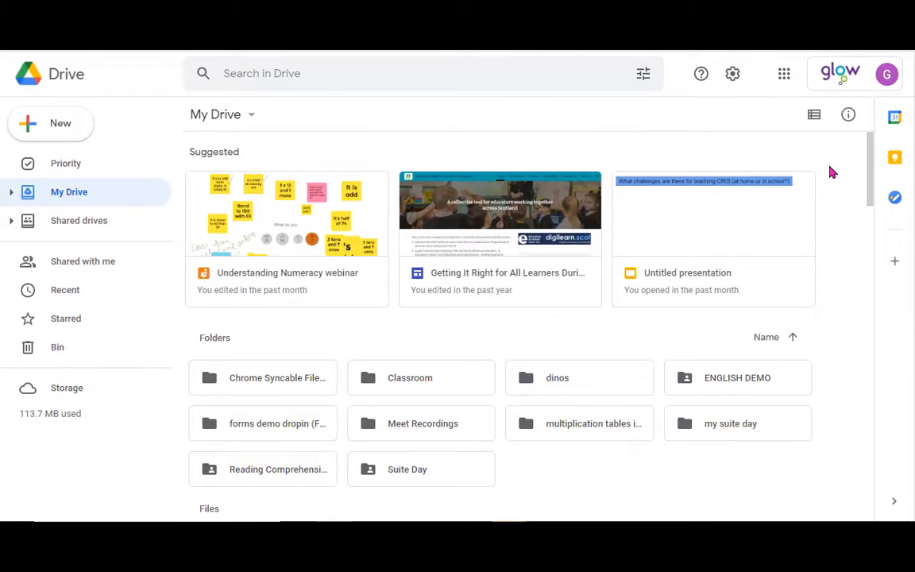
{"action": "mouse_move", "coordinate": [826, 156]}
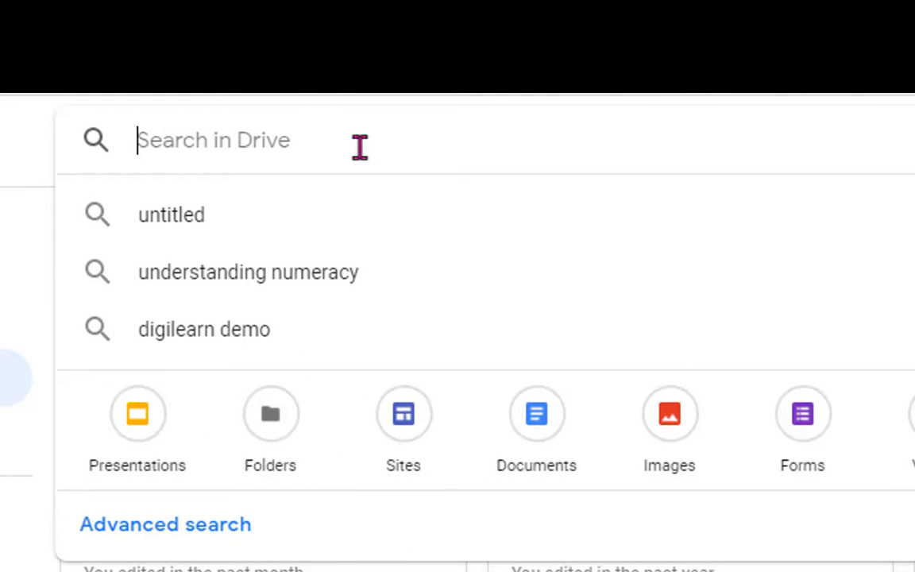
Search Drive for 'romans' to preview matching Roman-themed documents and presentations
{"action": "type", "text": "romans"}
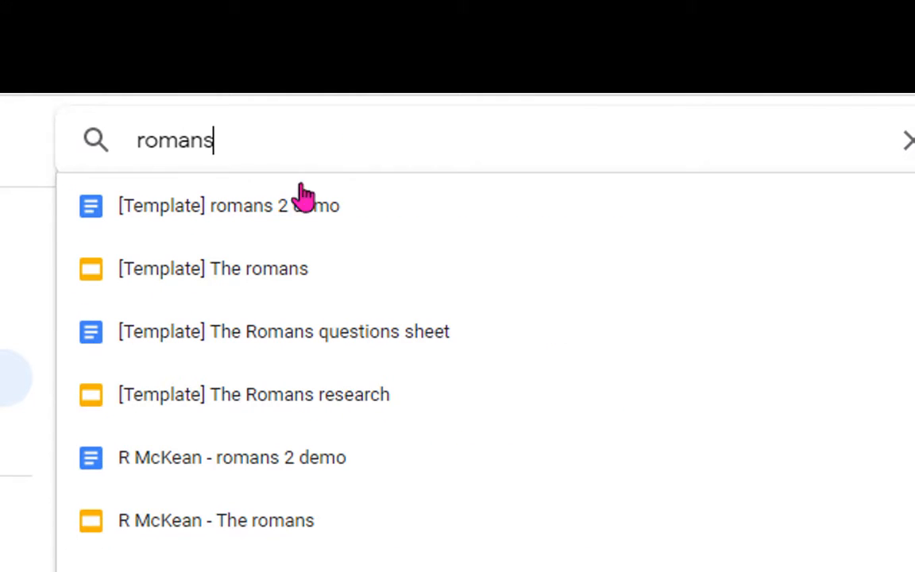
{"action": "mouse_move", "coordinate": [241, 214]}
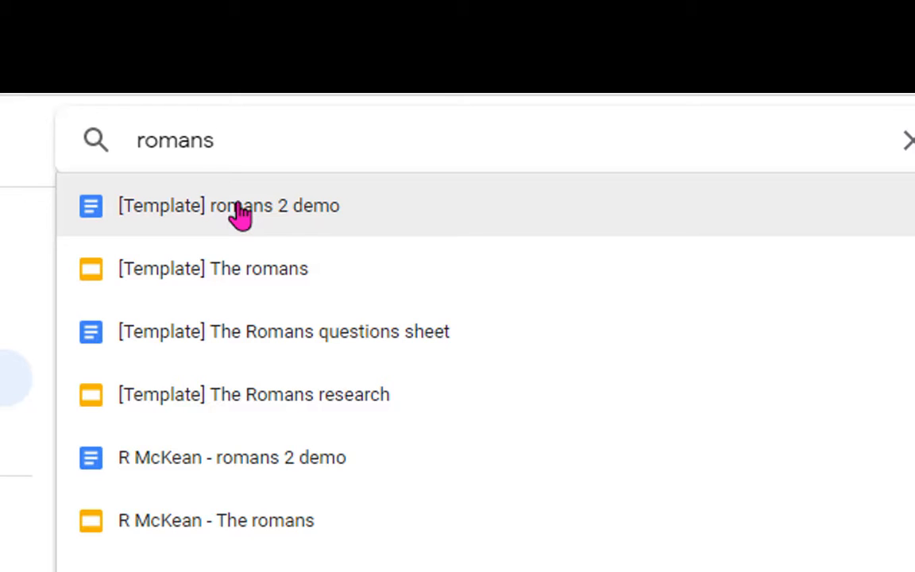
{"action": "mouse_move", "coordinate": [410, 167]}
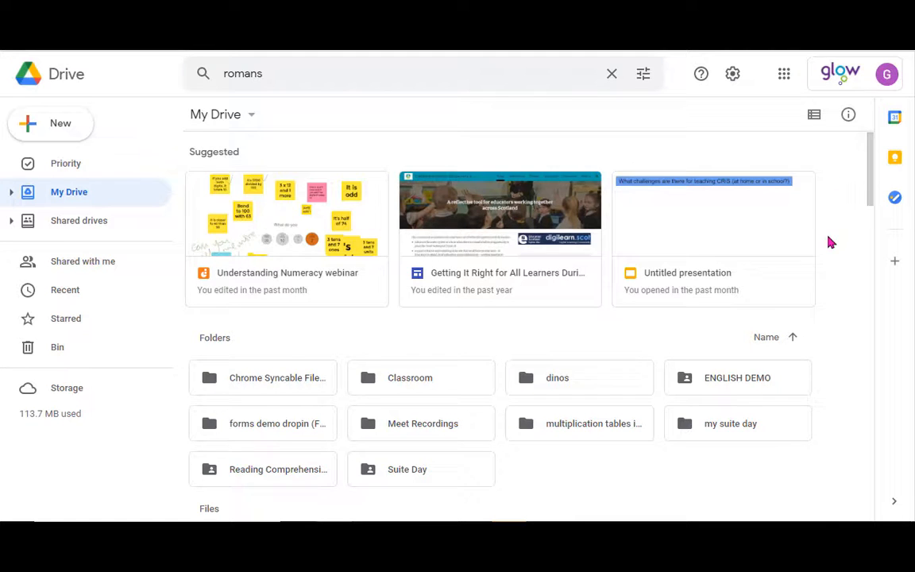
Scroll down and drag A Series of Unfortunate Events.docx onto the Meet Recordings folder
{"action": "scroll", "scroll_direction": "down", "scroll_amount": 3}
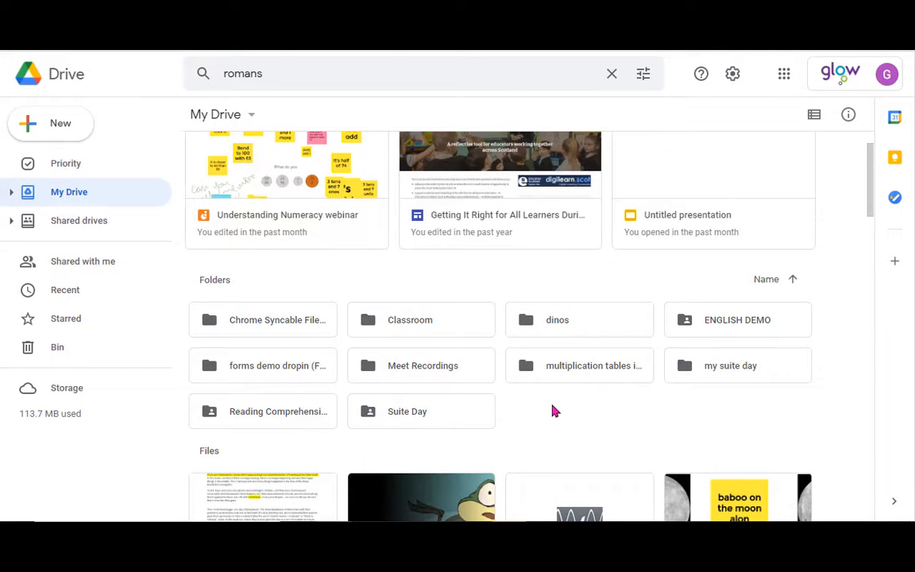
{"action": "mouse_move", "coordinate": [584, 418]}
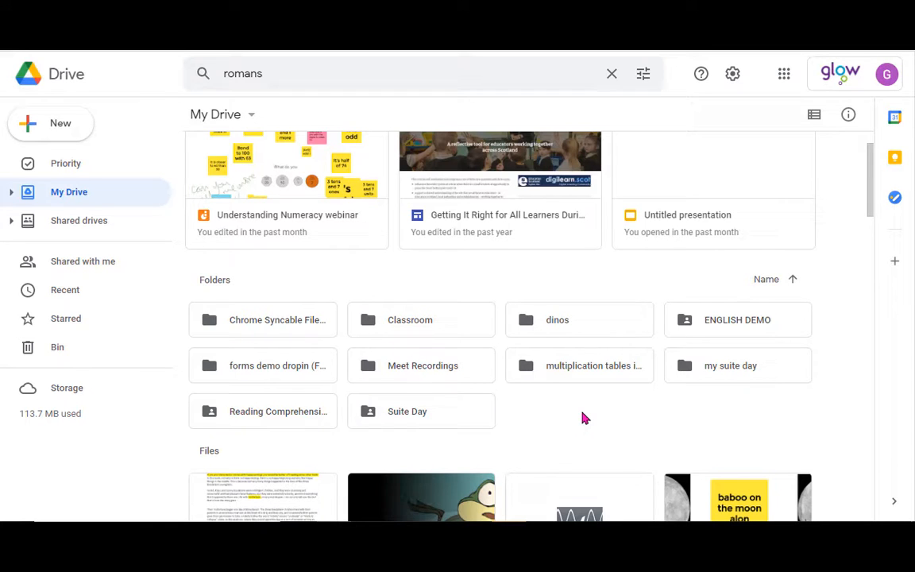
{"action": "scroll", "scroll_direction": "down", "scroll_amount": 3}
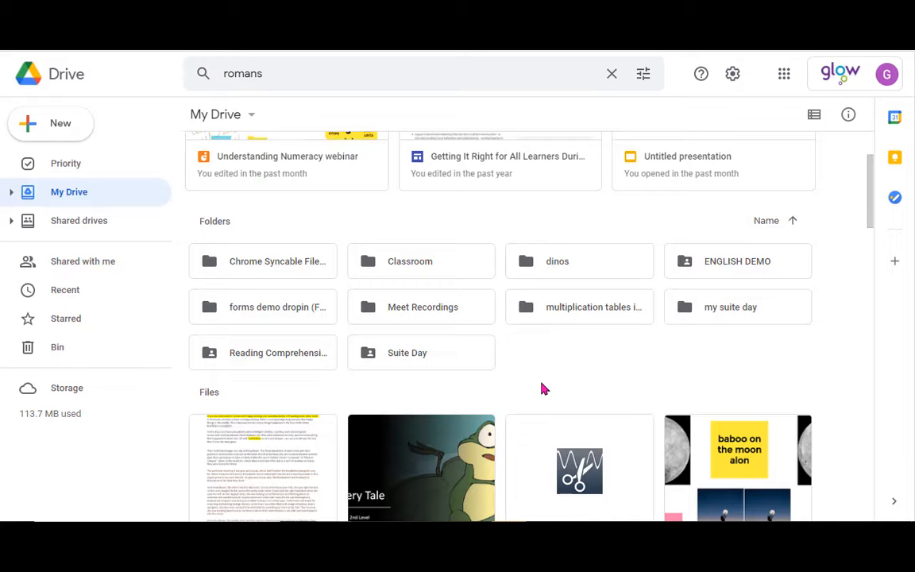
{"action": "scroll", "scroll_direction": "down", "scroll_amount": 3}
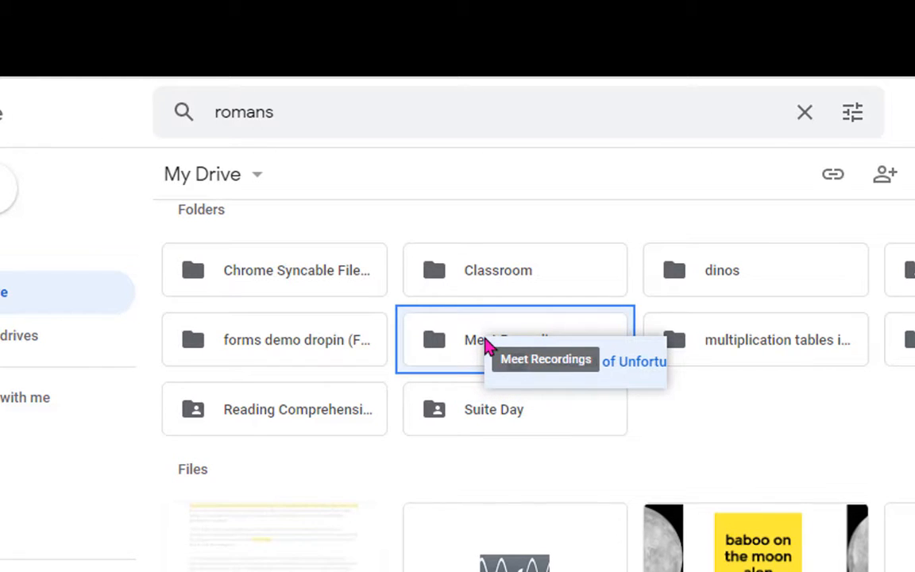
{"action": "mouse_move", "coordinate": [656, 396]}
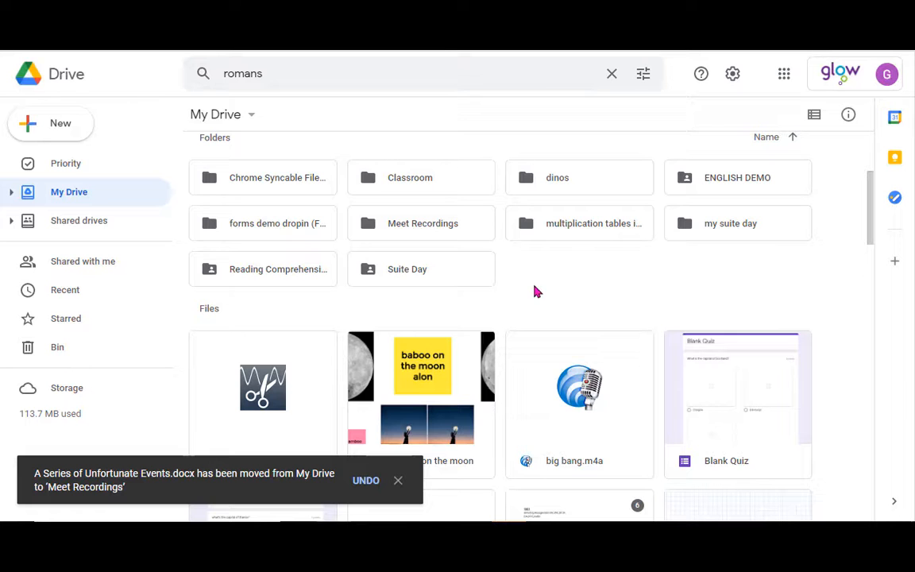
Scroll to the Blank Quiz form and move it into the dinos folder
{"action": "scroll", "scroll_direction": "down", "scroll_amount": 3}
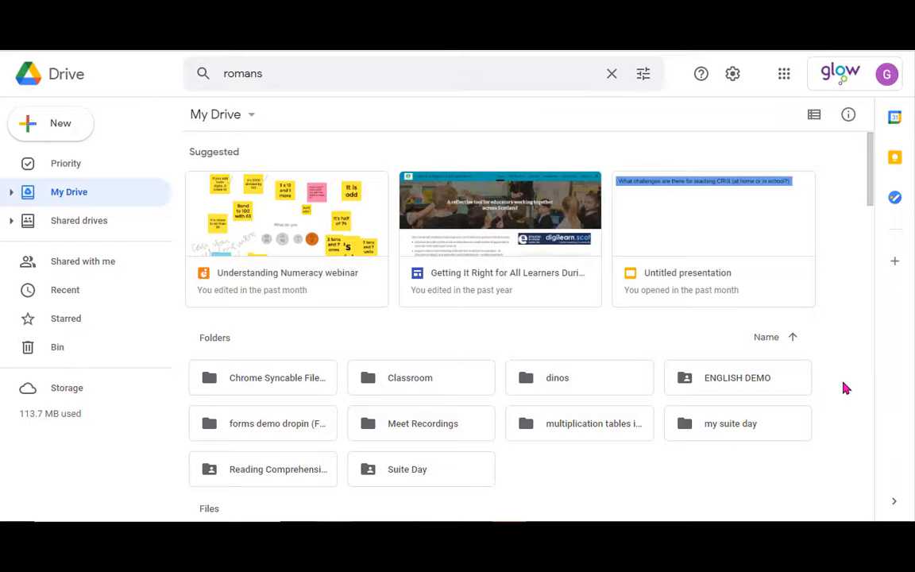
{"action": "scroll", "scroll_direction": "down", "scroll_amount": 3}
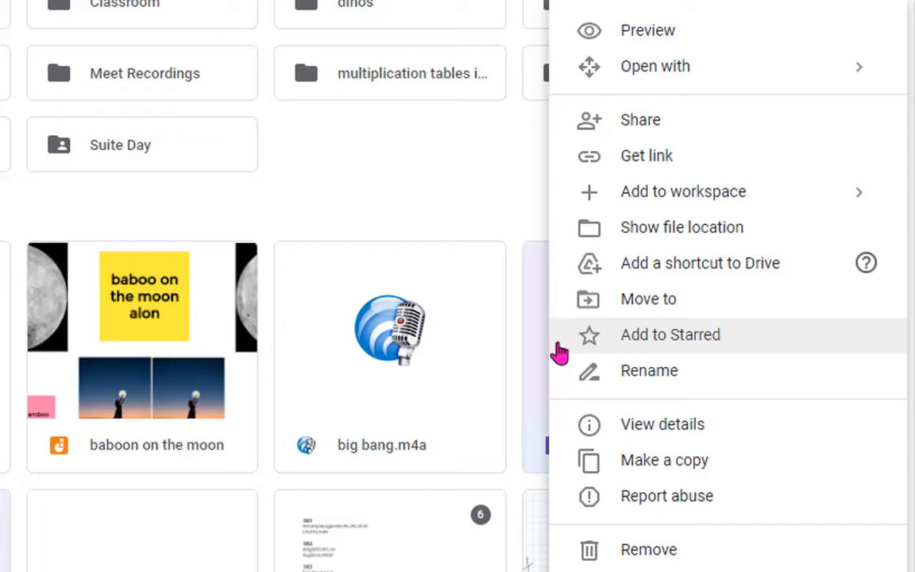
{"action": "mouse_move", "coordinate": [680, 348]}
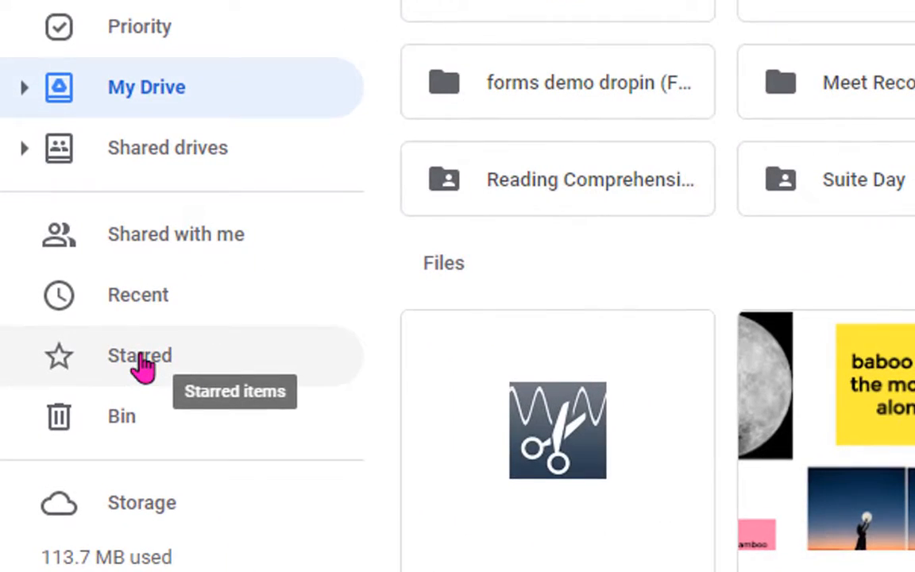
{"action": "right_click", "coordinate": [578, 349]}
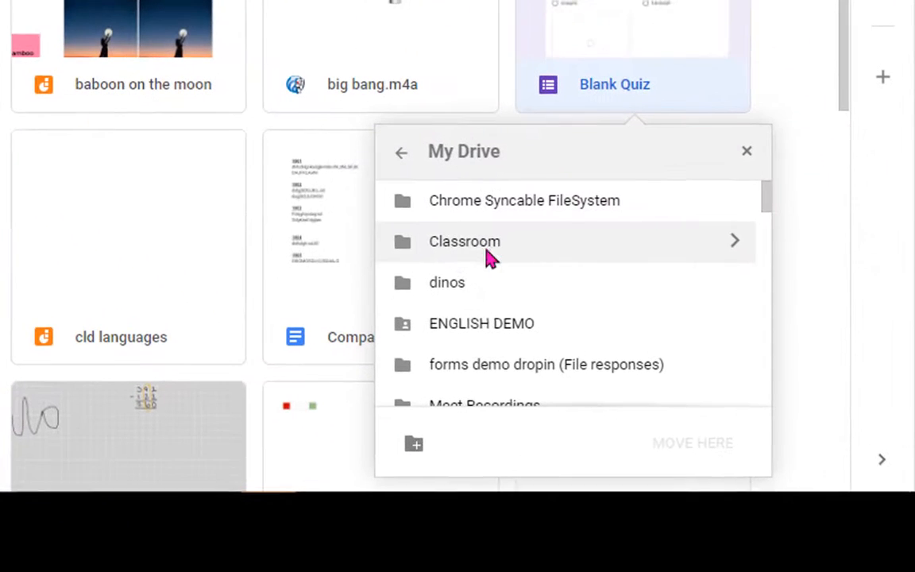
{"action": "left_click", "coordinate": [480, 323]}
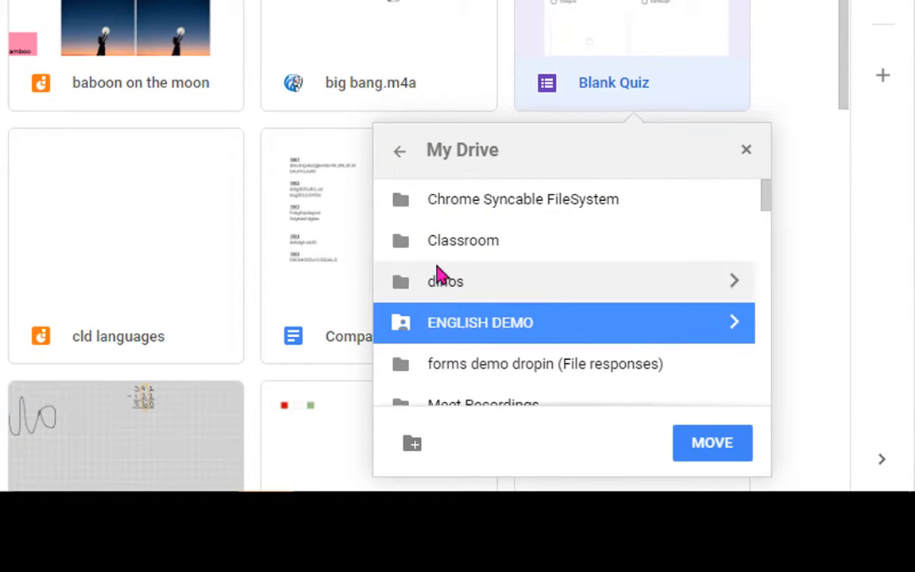
{"action": "left_click", "coordinate": [445, 281]}
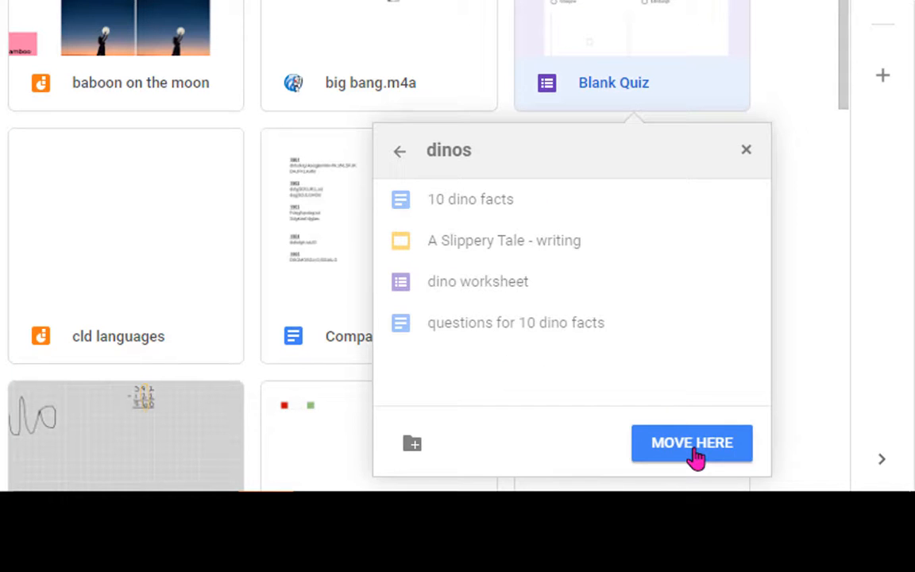
{"action": "left_click", "coordinate": [692, 443]}
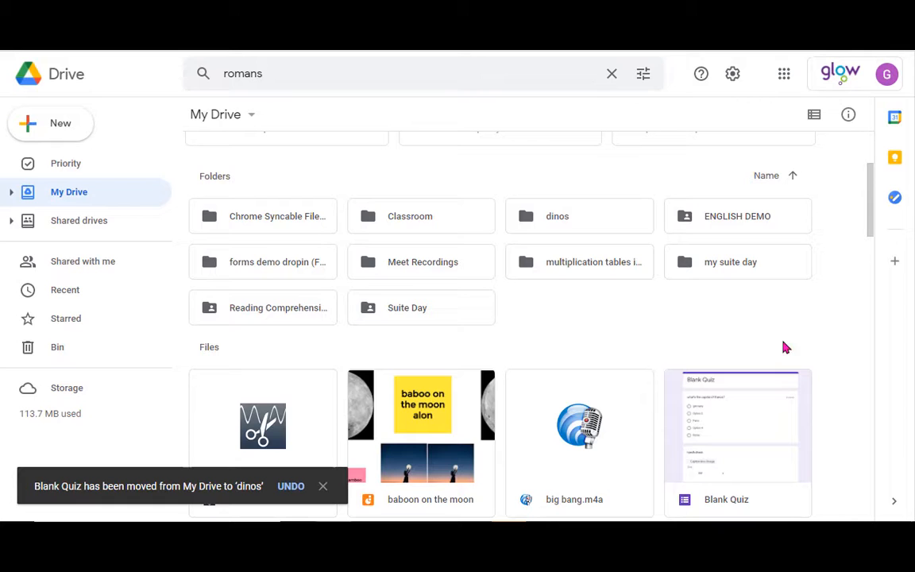
{"action": "mouse_move", "coordinate": [736, 342]}
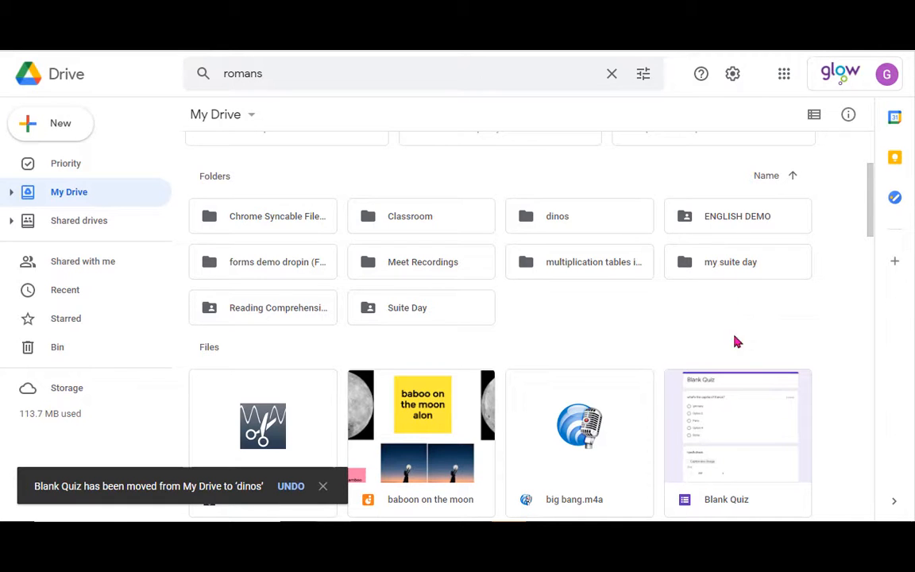
{"action": "mouse_move", "coordinate": [759, 433]}
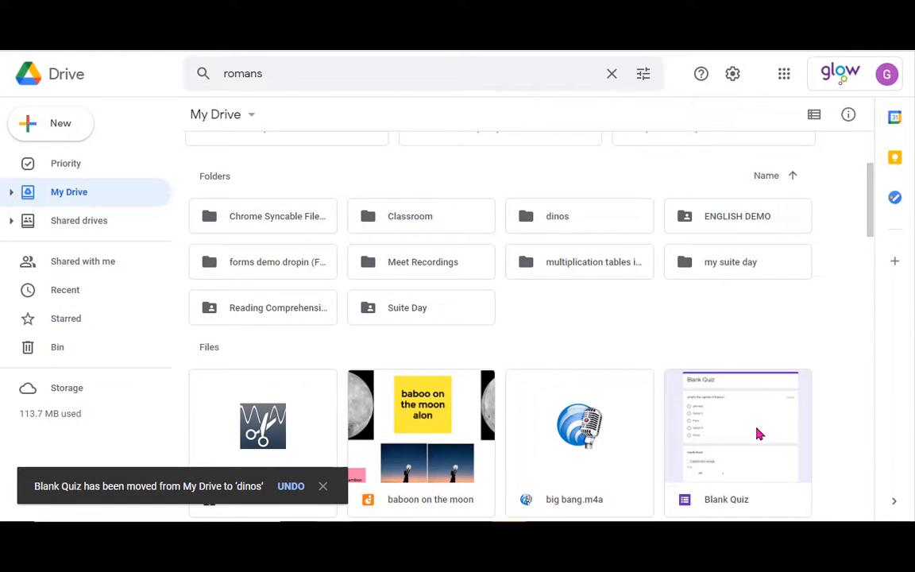
Peek into Classroom, then move Blank Quiz into Classroom > Digital School
{"action": "left_click", "coordinate": [612, 73]}
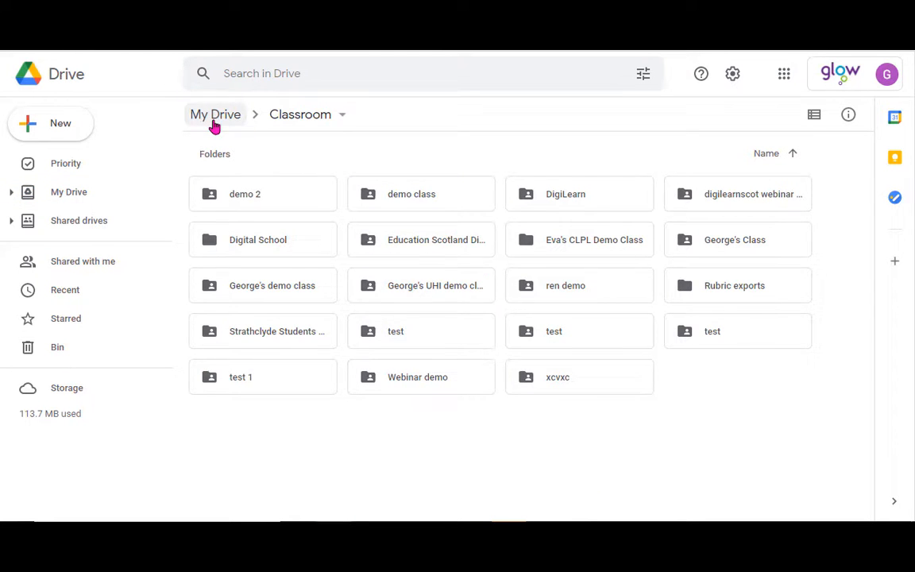
{"action": "left_click", "coordinate": [215, 114]}
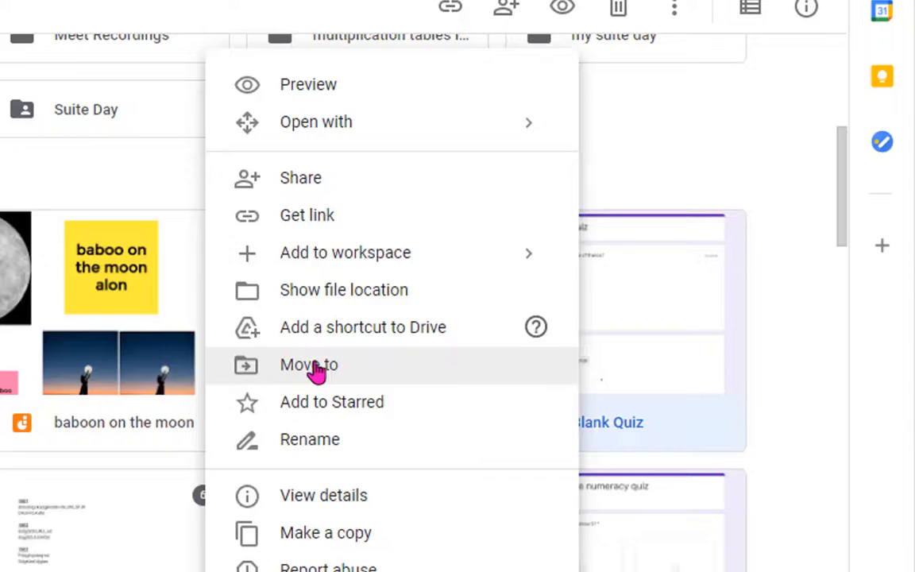
{"action": "left_click", "coordinate": [309, 365]}
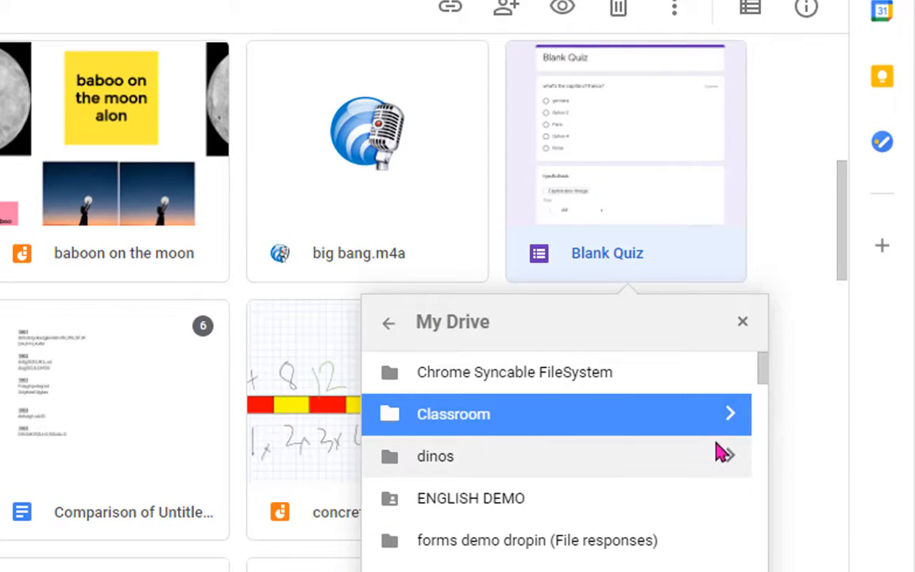
{"action": "left_click", "coordinate": [453, 414]}
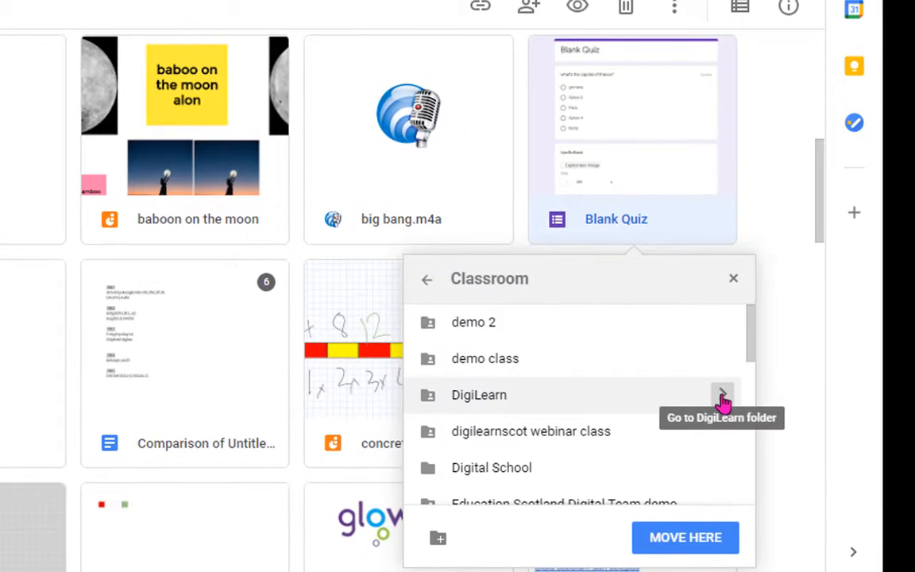
{"action": "left_click", "coordinate": [491, 468]}
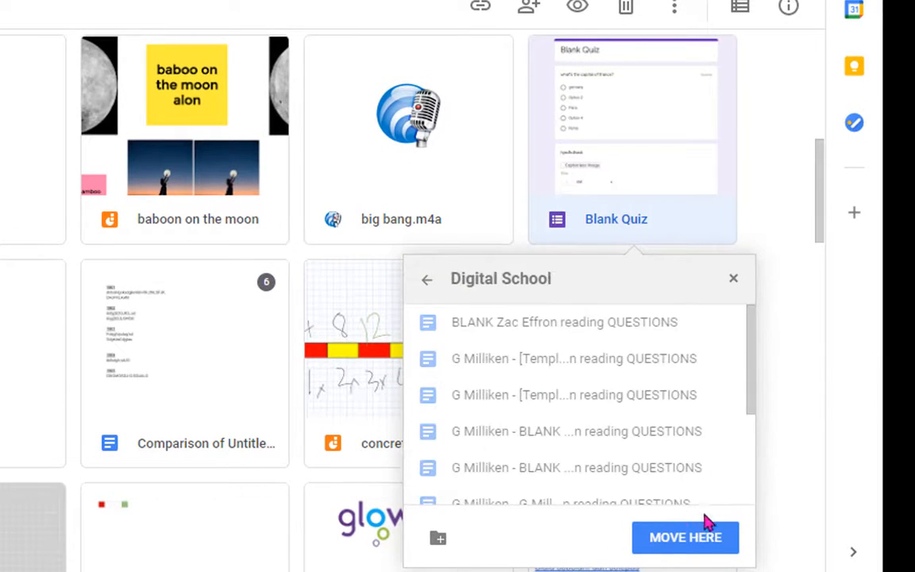
{"action": "left_click", "coordinate": [685, 537]}
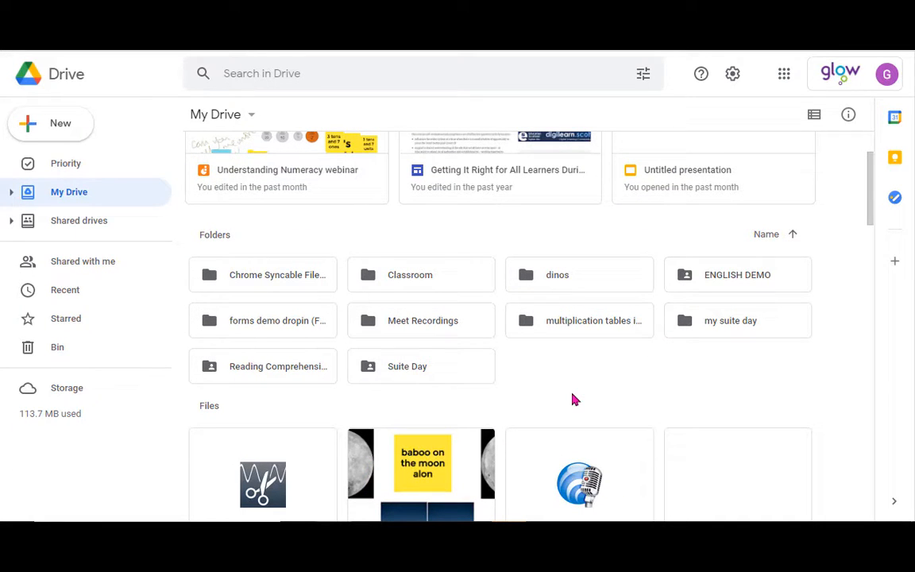
{"action": "mouse_move", "coordinate": [494, 403]}
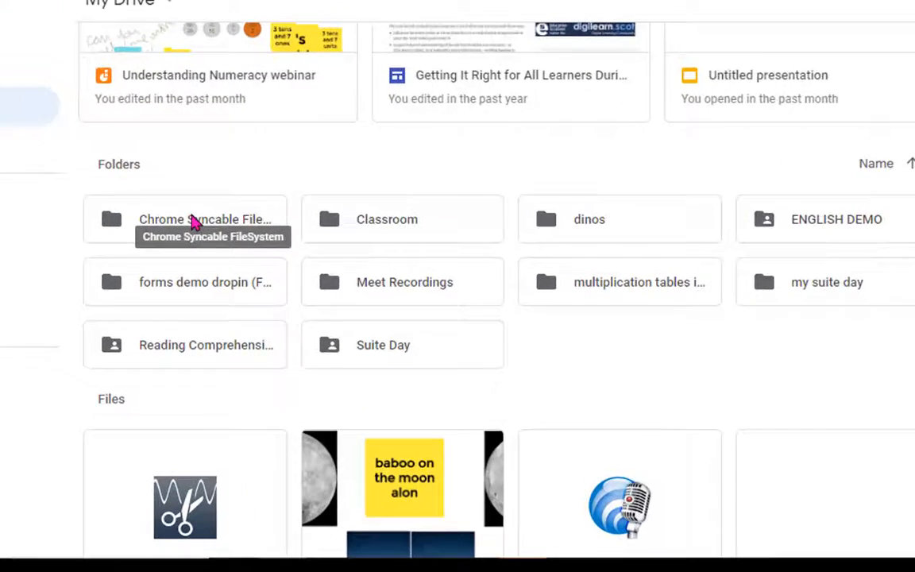
Add Chrome Syncable FileSystem to Starred, then return to My Drive
{"action": "right_click", "coordinate": [205, 219]}
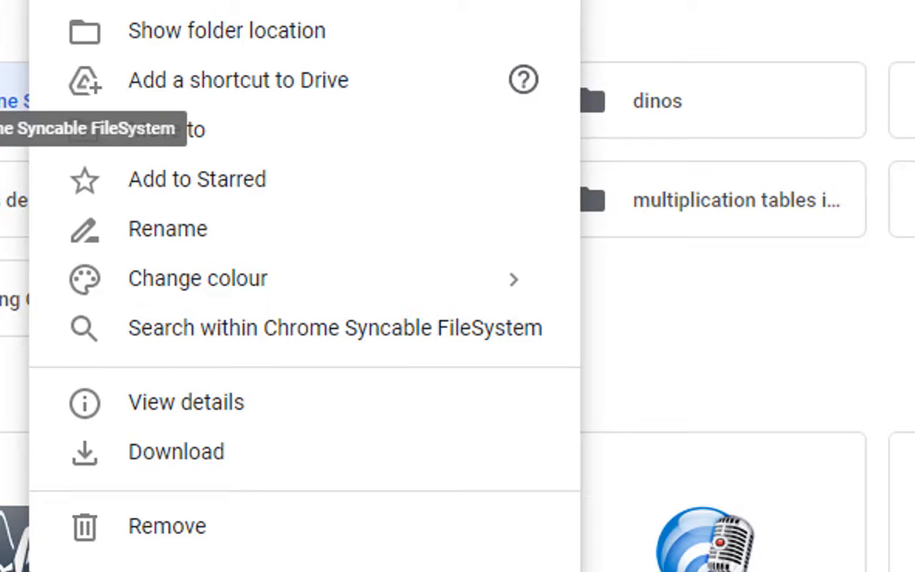
{"action": "mouse_move", "coordinate": [187, 195]}
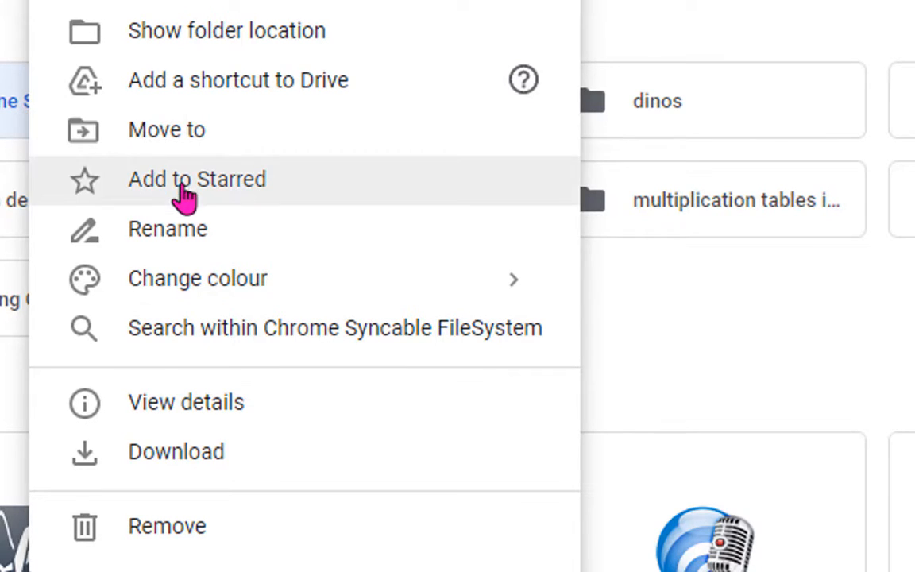
{"action": "mouse_move", "coordinate": [183, 229]}
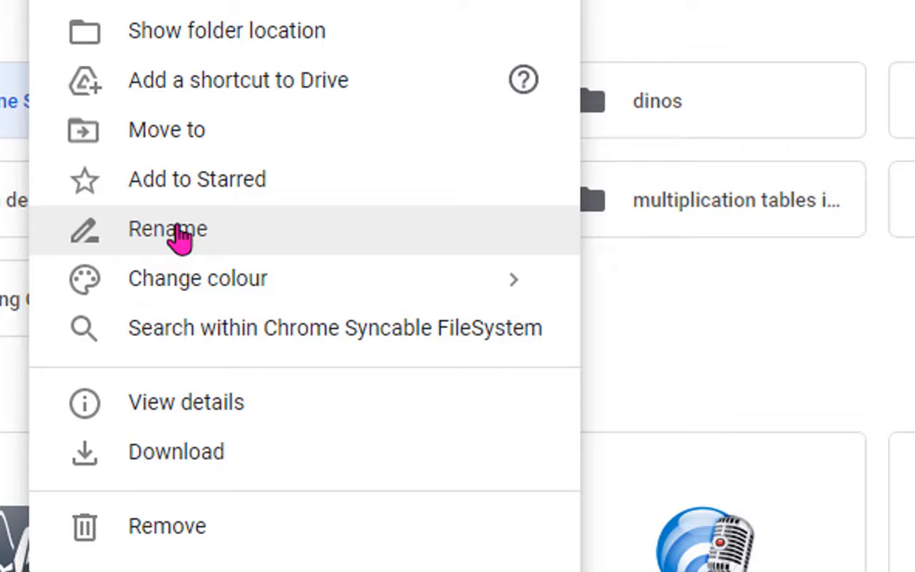
{"action": "mouse_move", "coordinate": [185, 190]}
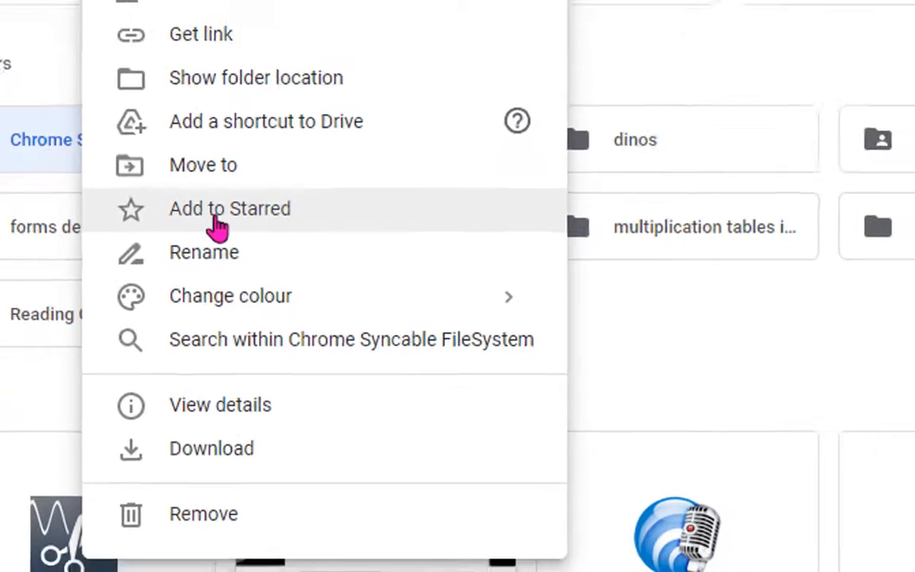
{"action": "left_click", "coordinate": [229, 208]}
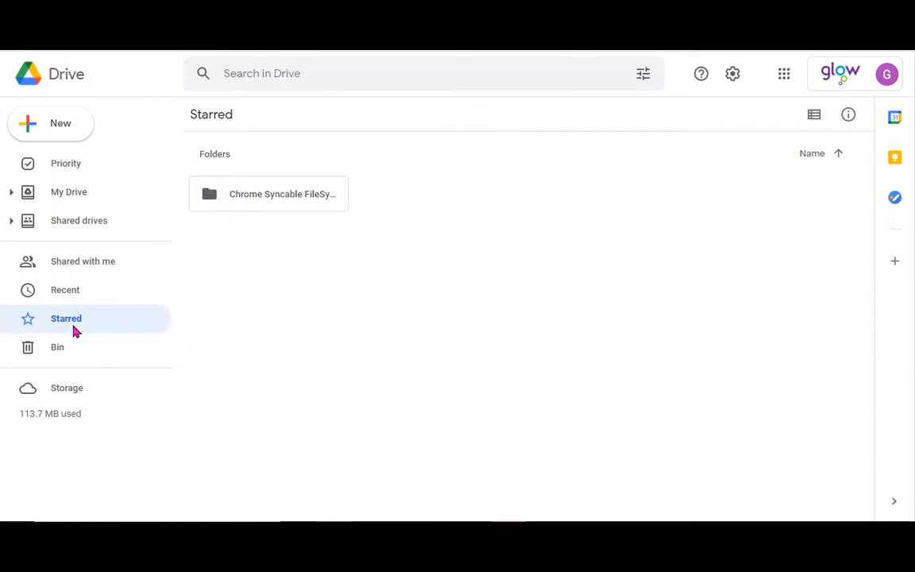
{"action": "left_click", "coordinate": [68, 191]}
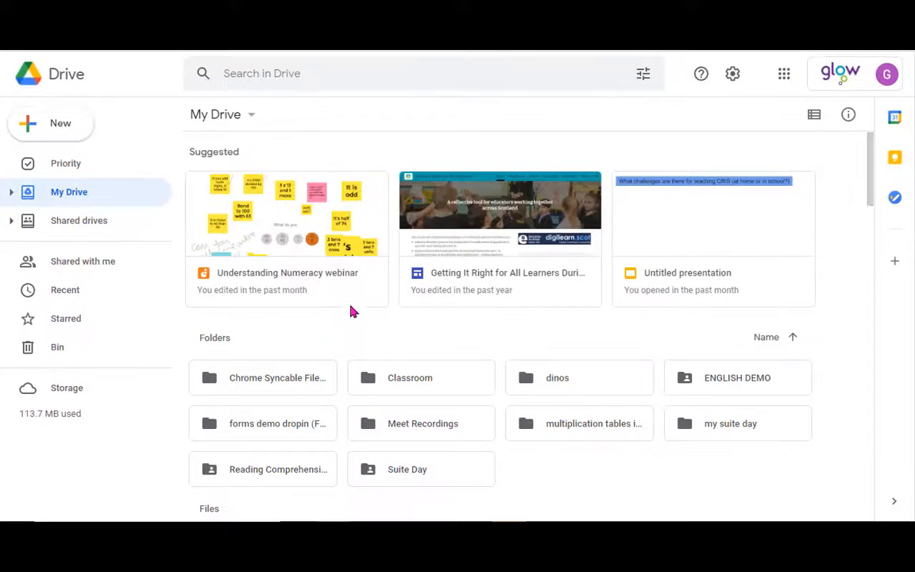
Colour Chrome Syncable FileSystem red and Classroom blue, then show dinos' colour choices
{"action": "right_click", "coordinate": [277, 378]}
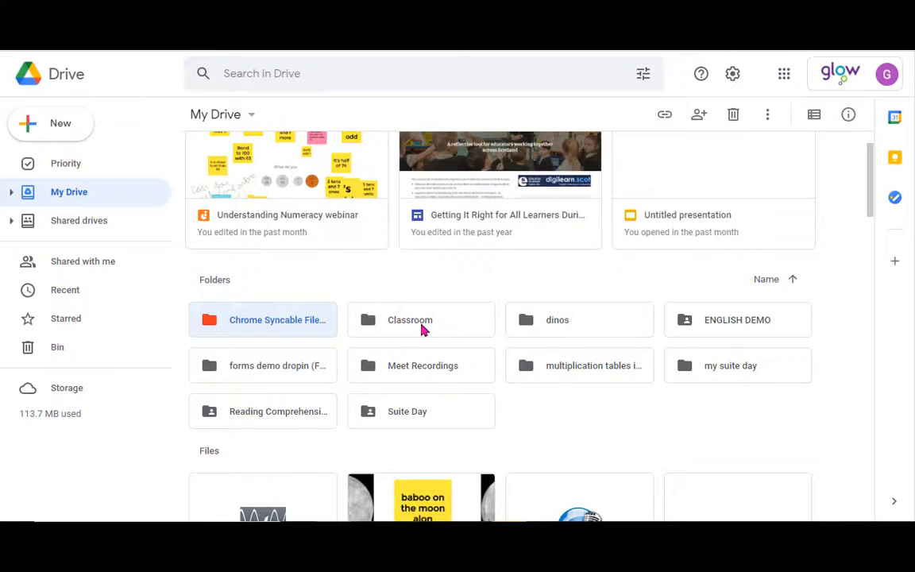
{"action": "right_click", "coordinate": [410, 319]}
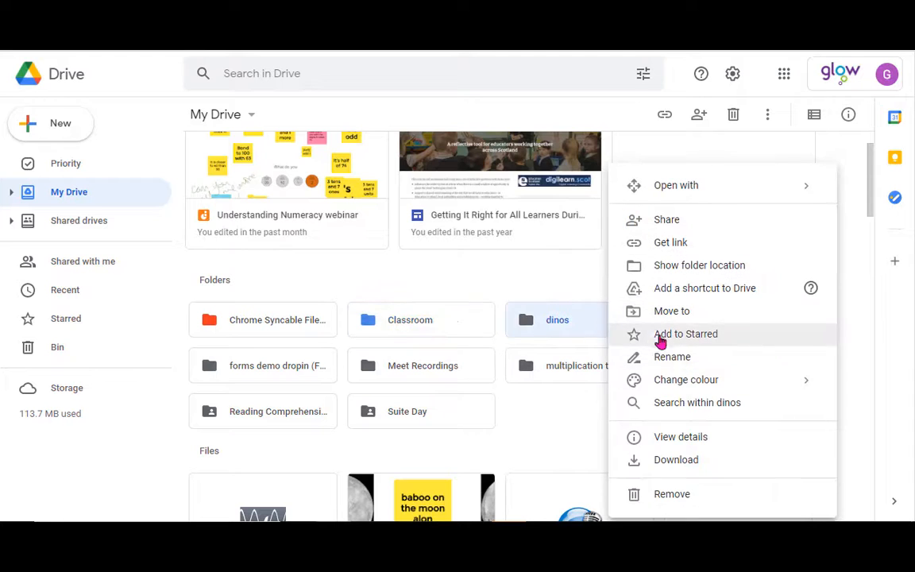
{"action": "left_click", "coordinate": [686, 379]}
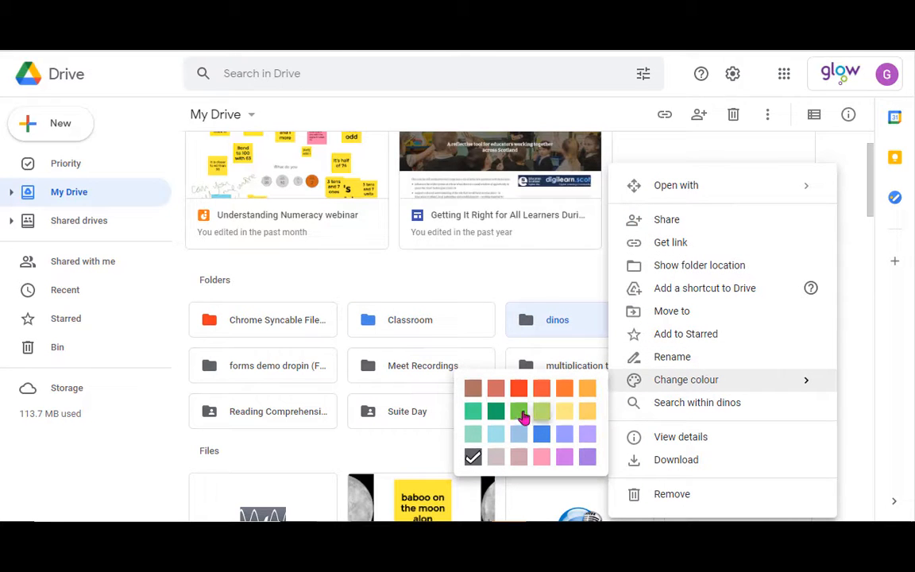